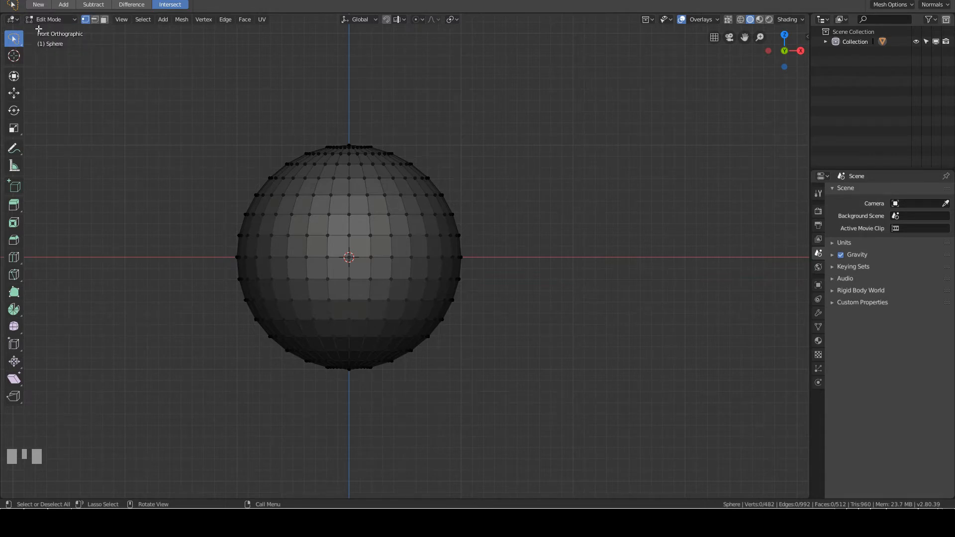
mouse_move(12, 39)
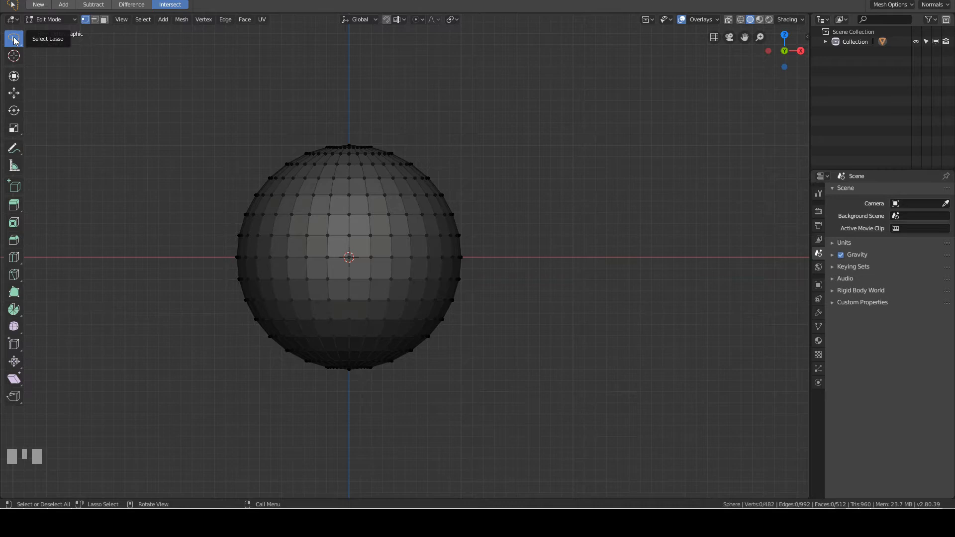
Lasso-select the sphere's lower faces, add a middle band, then switch to Difference mode
left_click(12, 40)
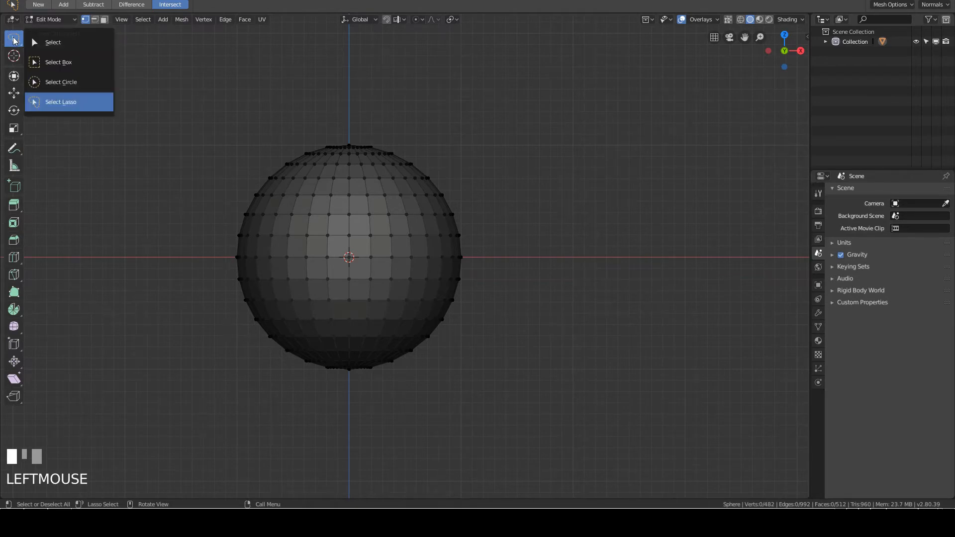
mouse_move(52, 42)
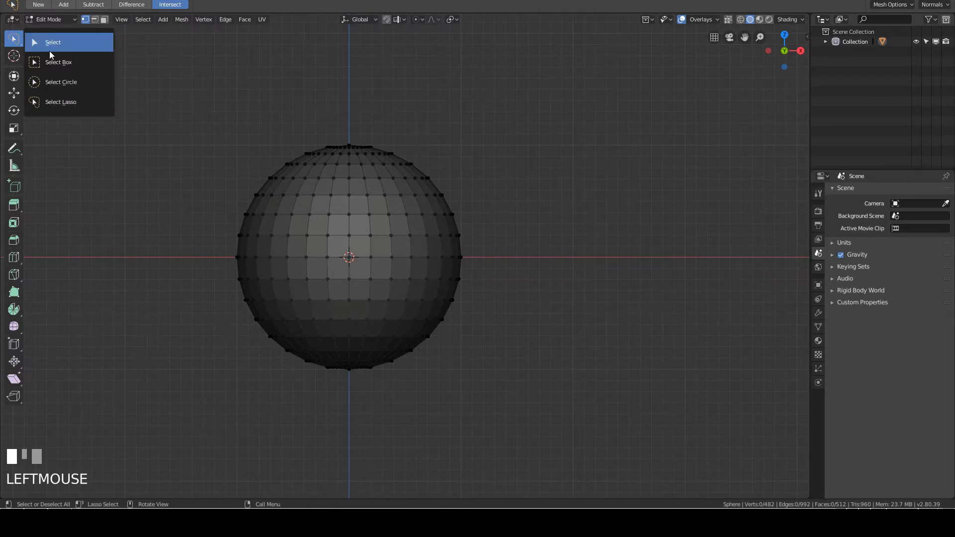
mouse_move(60, 102)
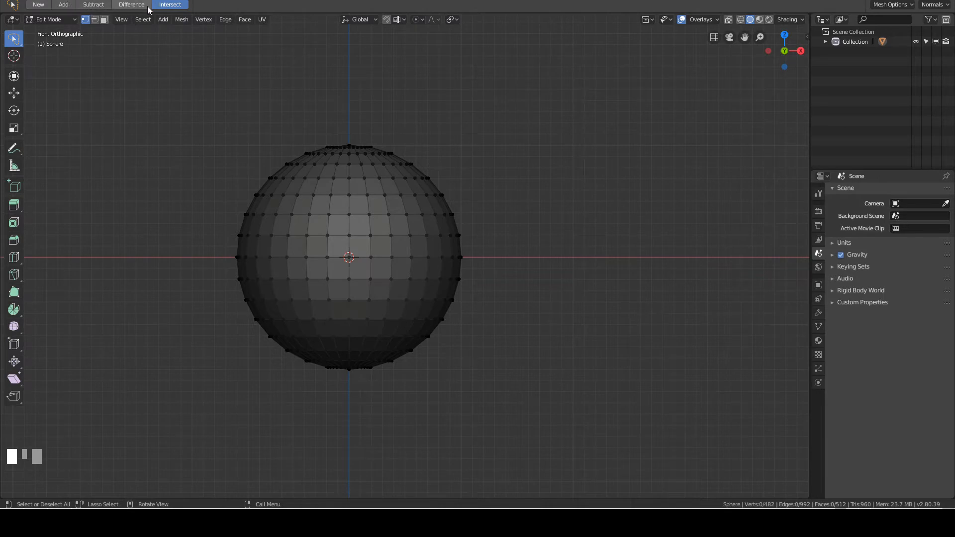
left_click(38, 4)
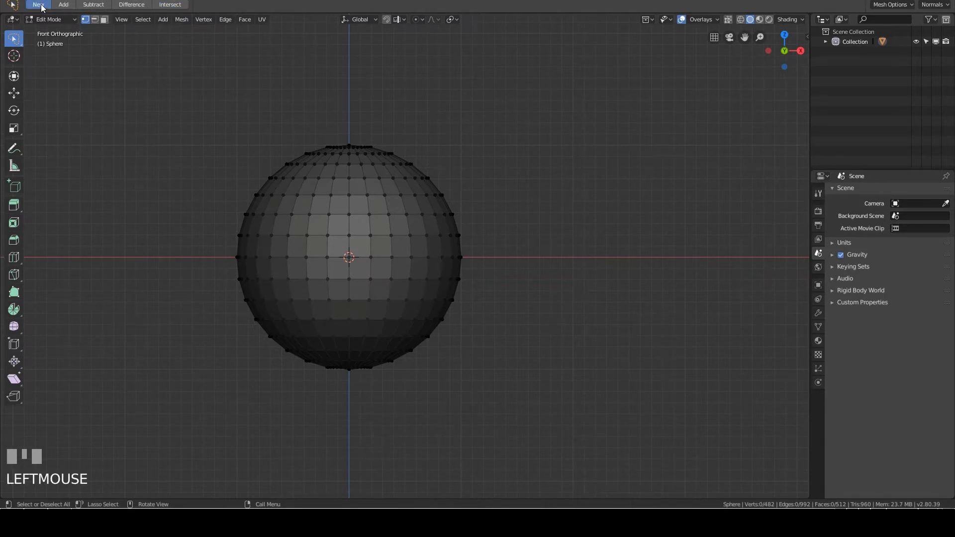
mouse_move(344, 105)
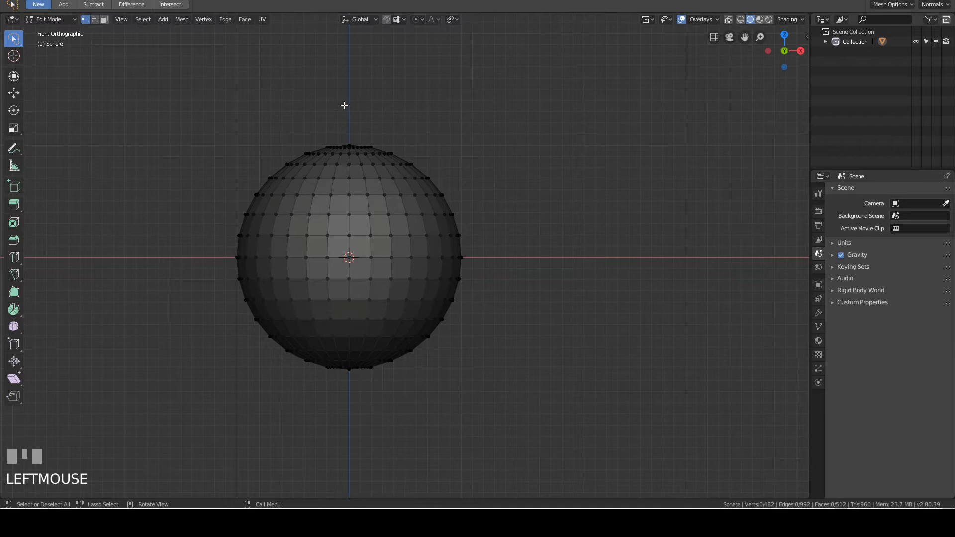
left_click_drag(344, 104, 550, 277)
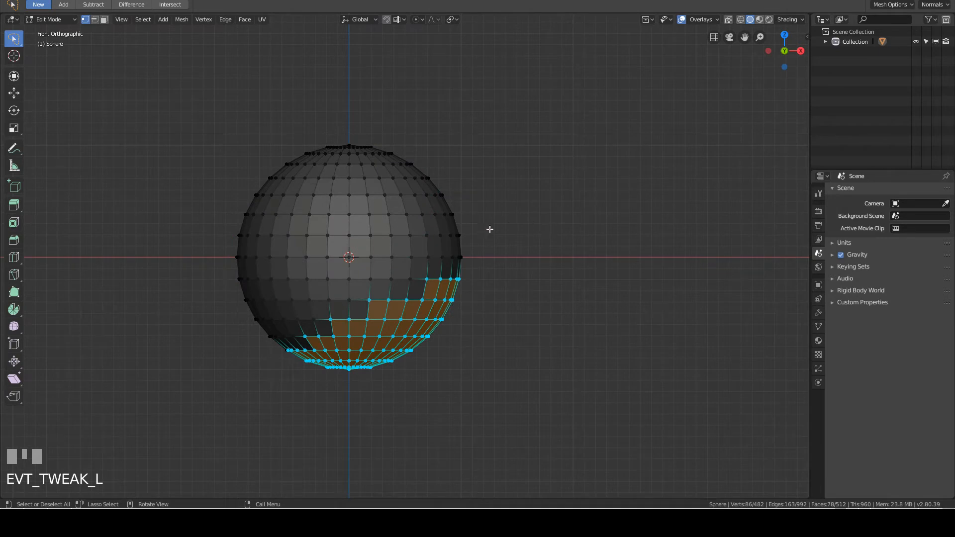
mouse_move(278, 257)
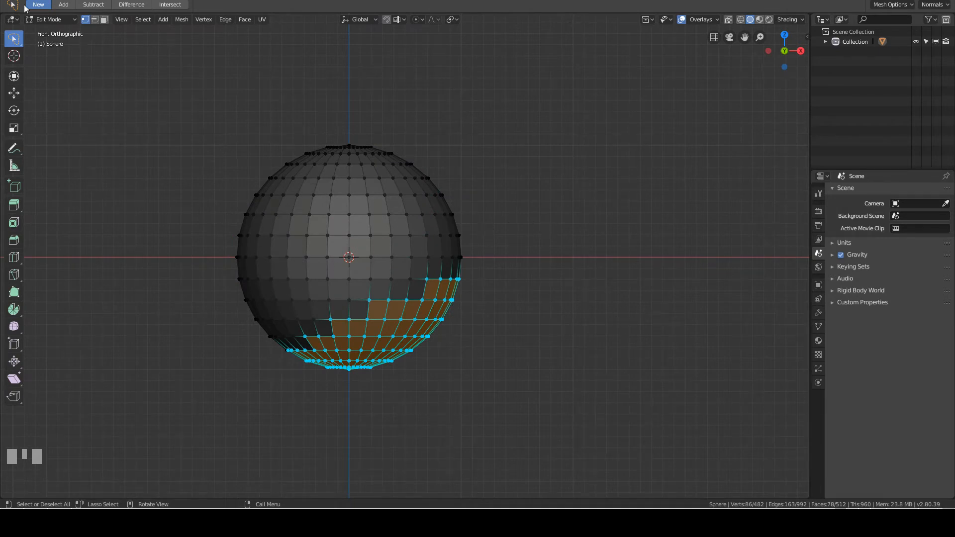
left_click(63, 4)
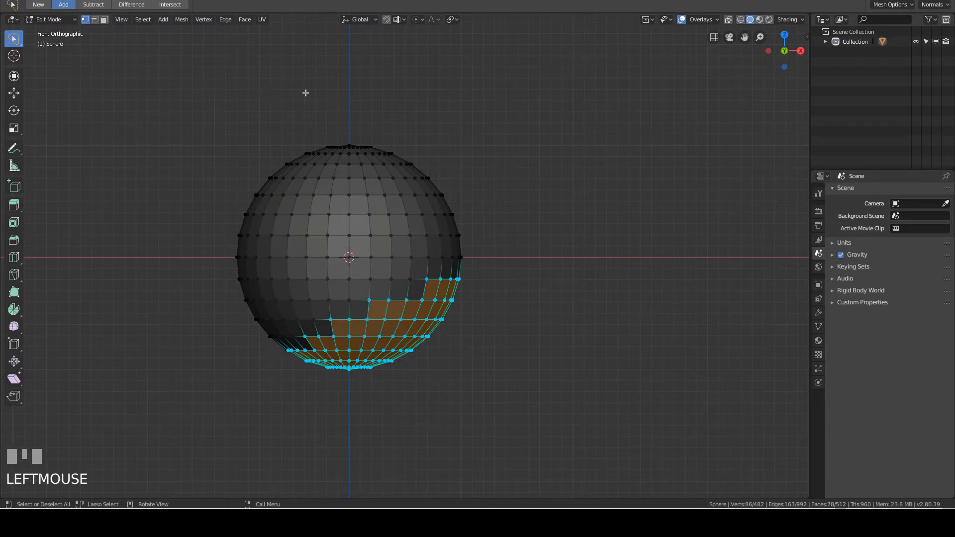
left_click_drag(305, 93, 395, 141)
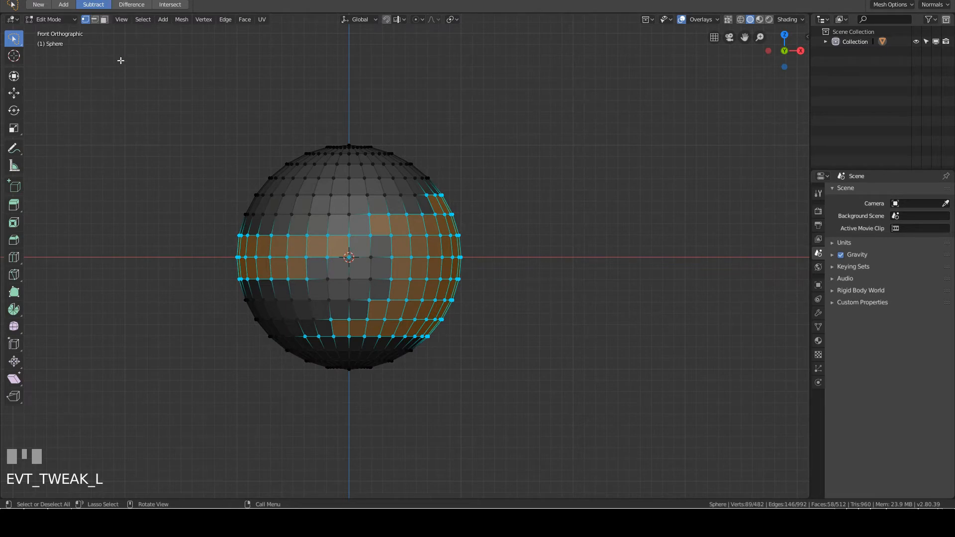
left_click(131, 4)
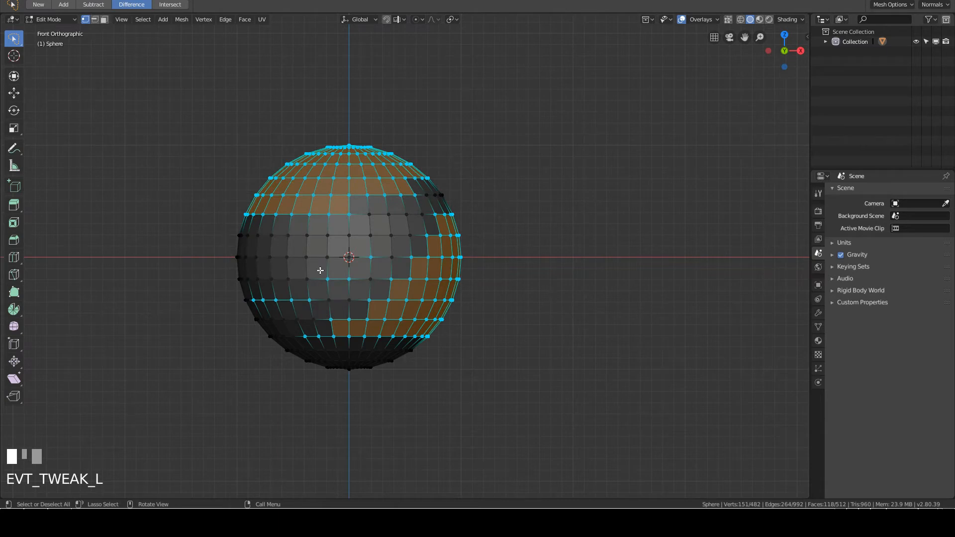
mouse_move(426, 255)
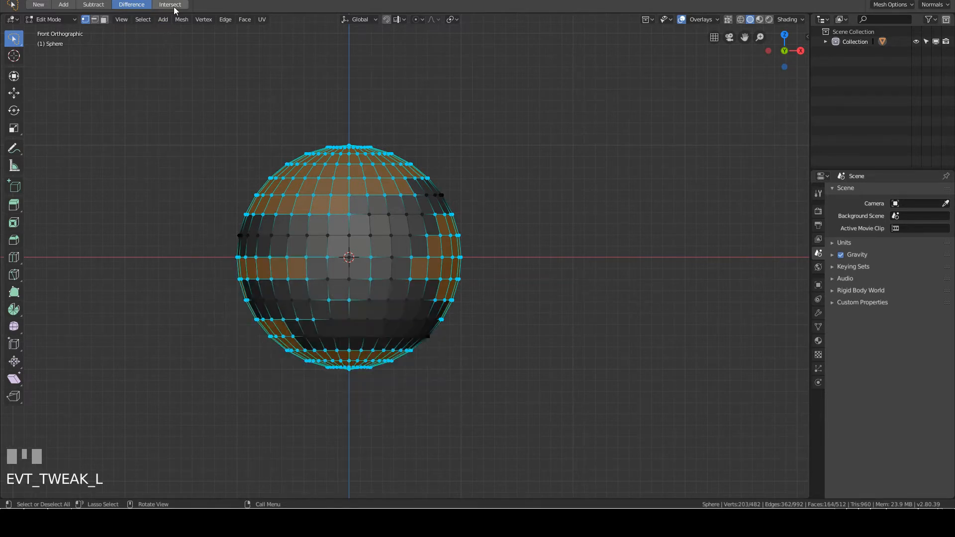
Intersect-lasso the sphere's right side so only the overlapping faces stay selected
left_click(170, 4)
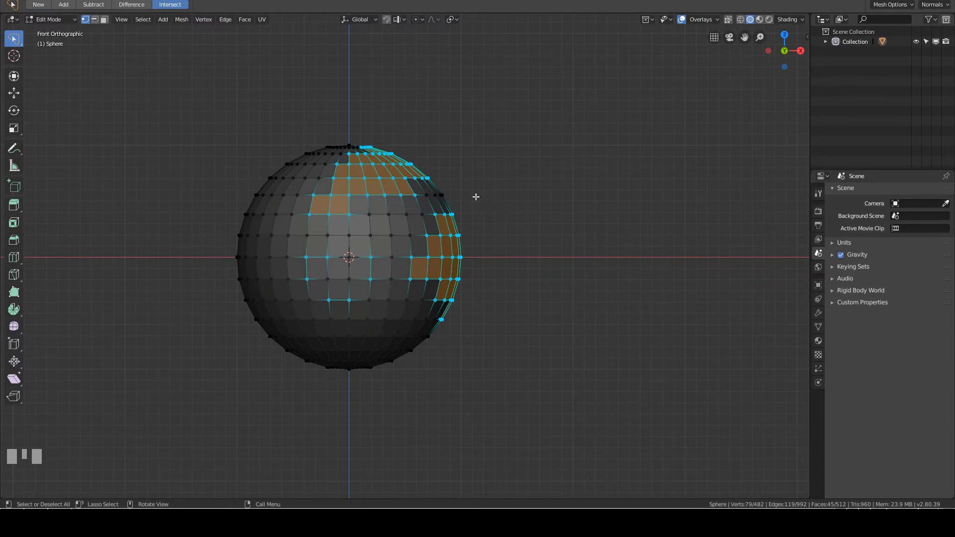
left_click_drag(475, 196, 594, 316)
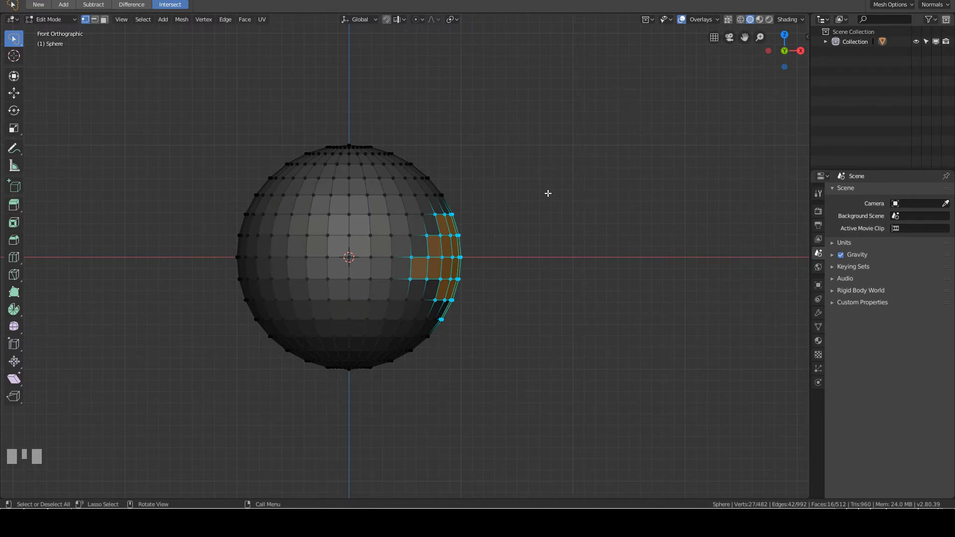
mouse_move(590, 189)
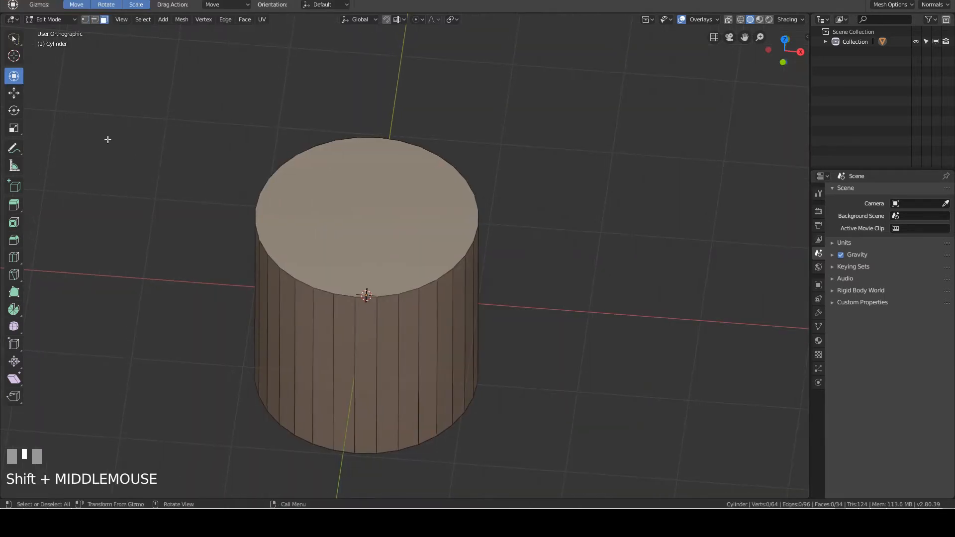
mouse_move(13, 75)
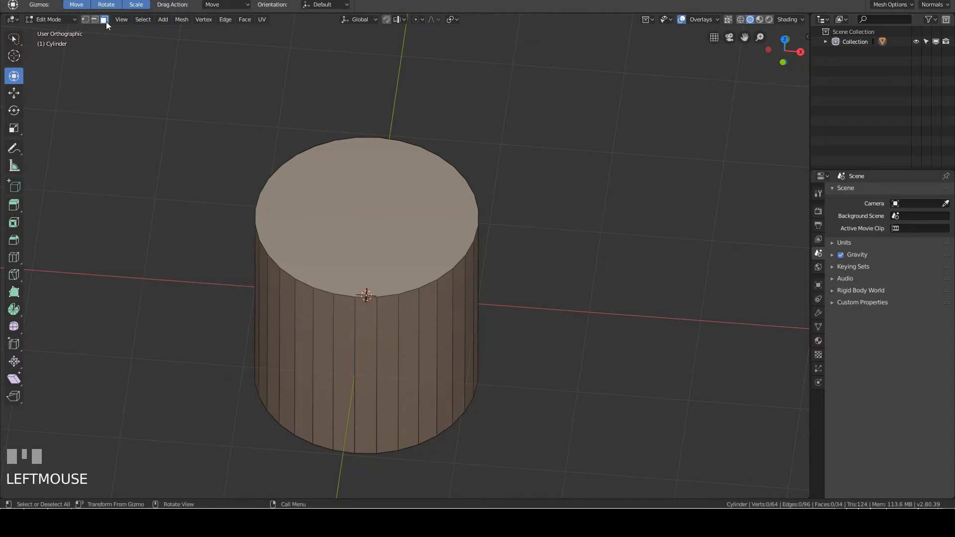
In Face select mode, pick the cylinder's top cap and scale and rotate it with the gizmo
left_click(365, 213)
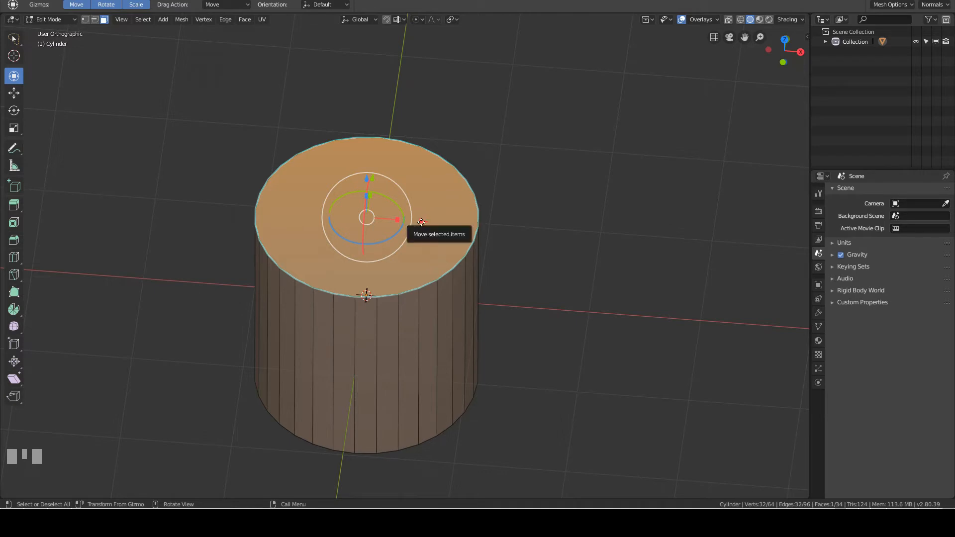
left_click_drag(420, 222, 469, 223)
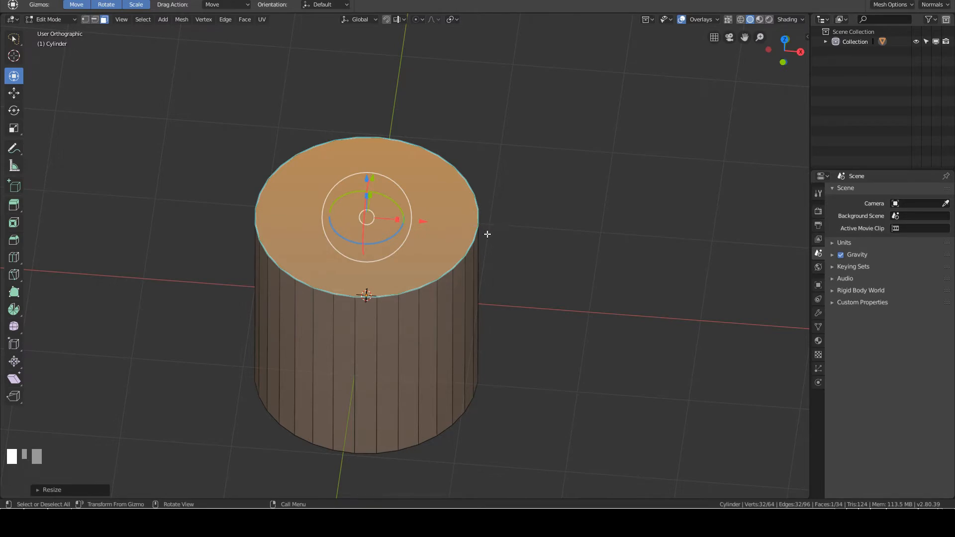
mouse_move(401, 213)
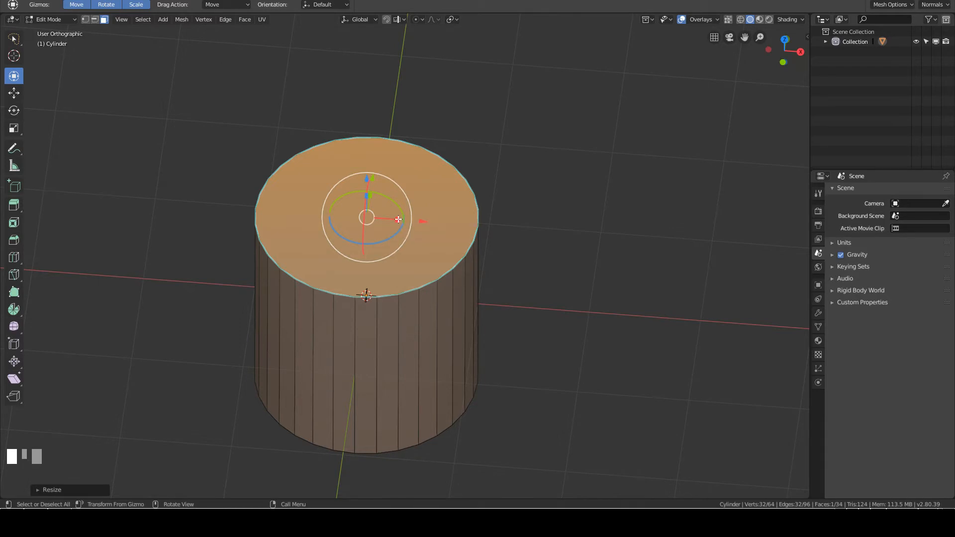
left_click_drag(398, 219, 419, 223)
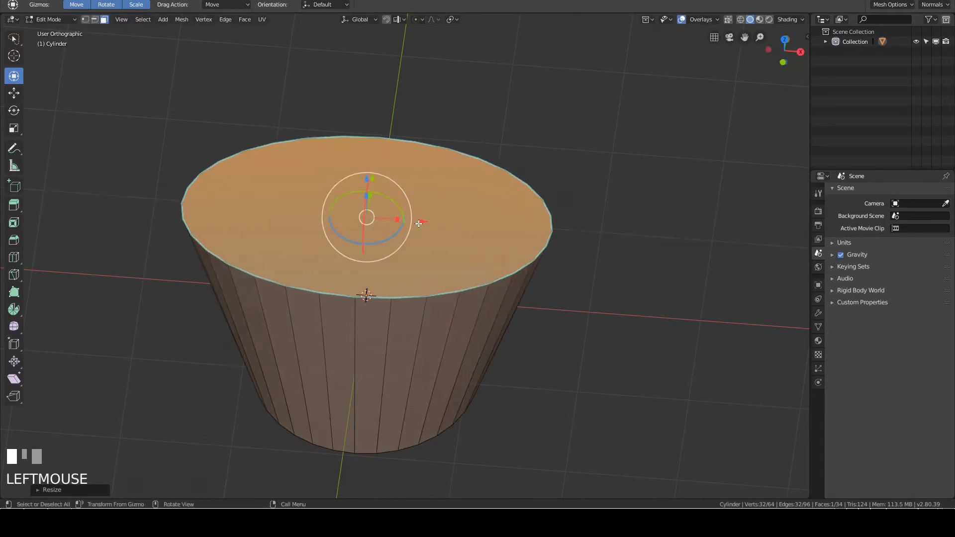
mouse_move(404, 187)
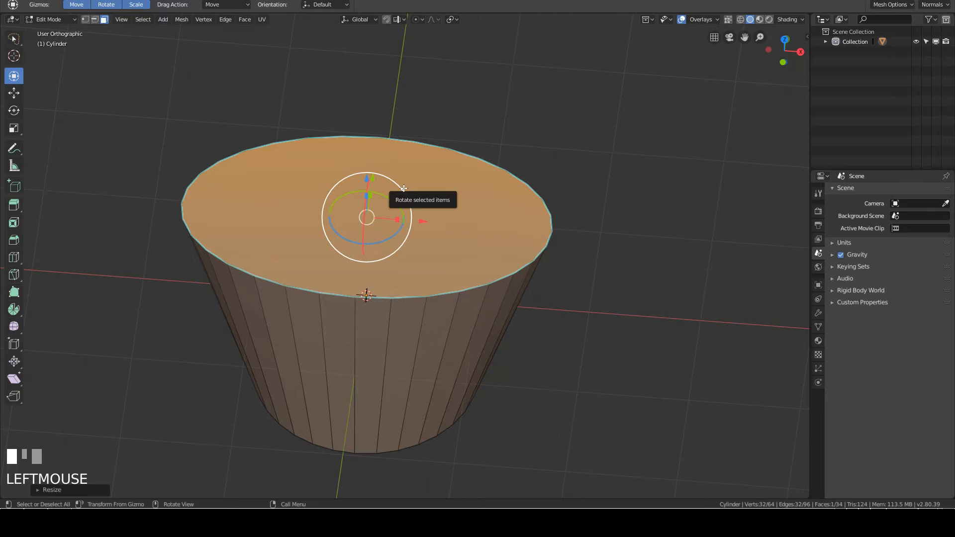
left_click_drag(402, 187, 411, 207)
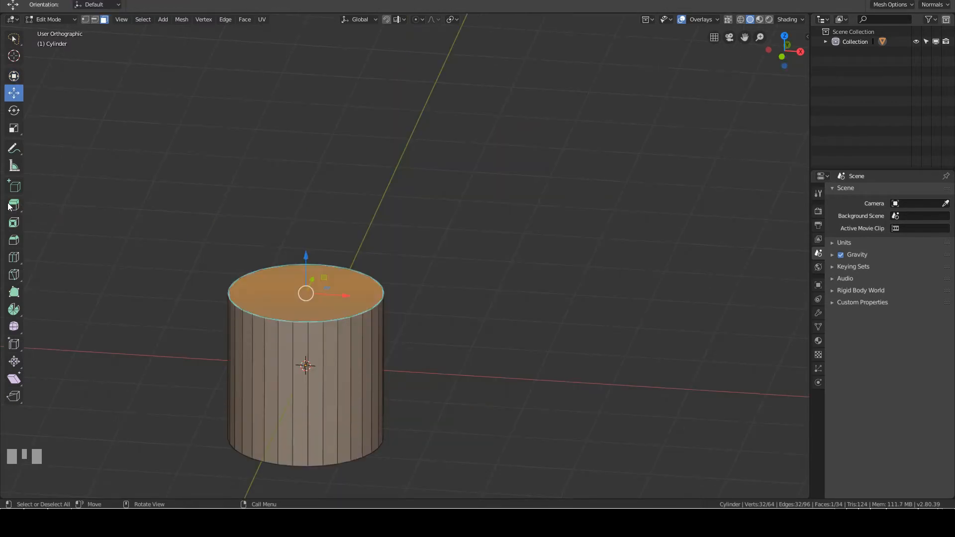
Choose Extrude Region from the Extrude tool flyout
left_click(13, 205)
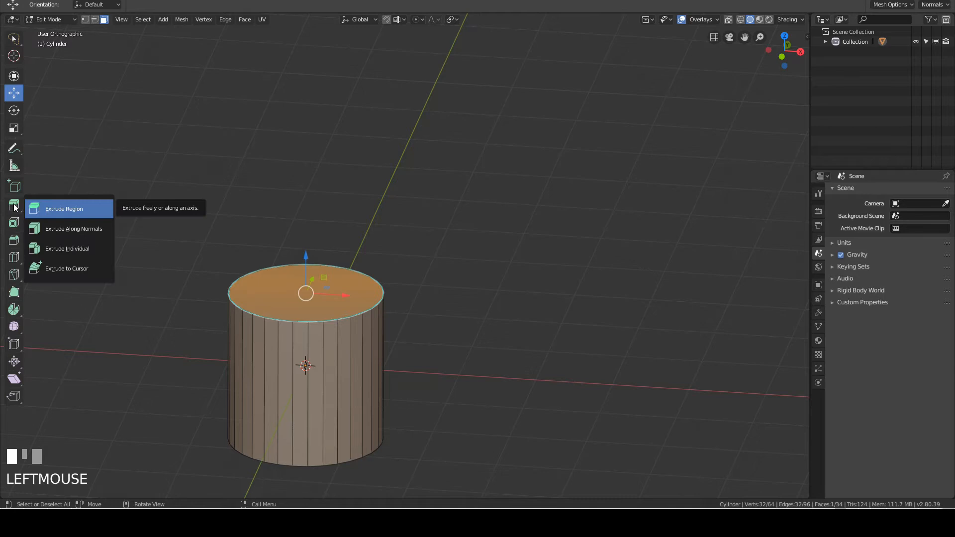
mouse_move(67, 211)
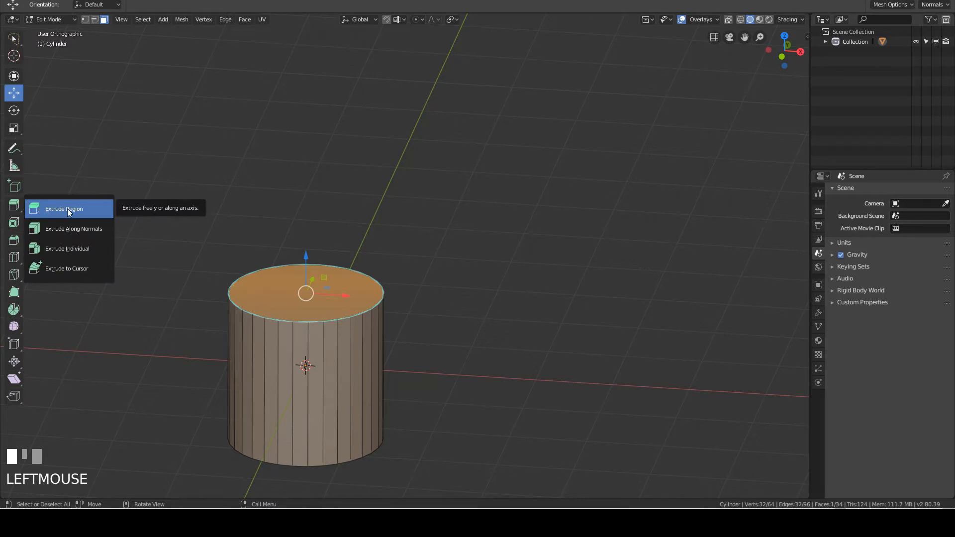
left_click(64, 208)
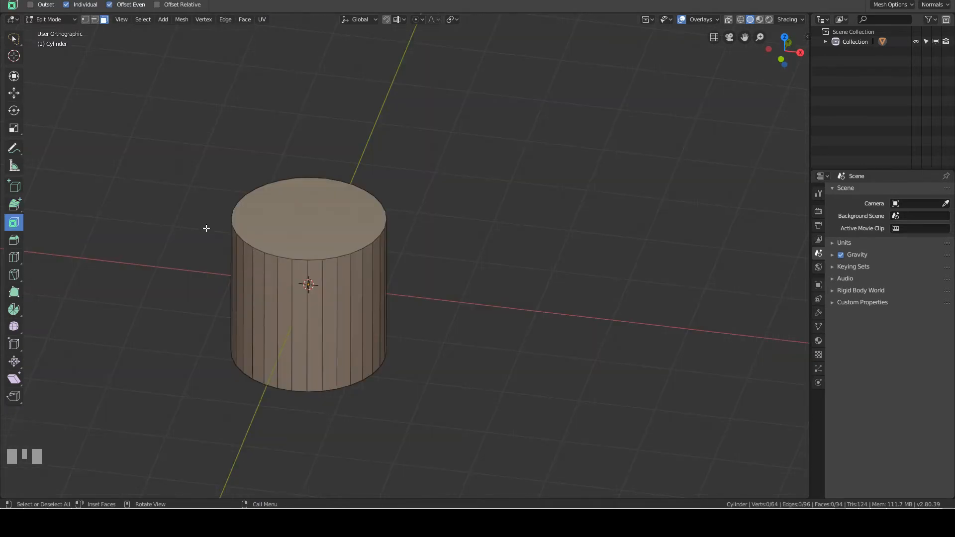
Inset the cylinder's faces individually and orbit to view the ridged result
left_click_drag(307, 284, 297, 288)
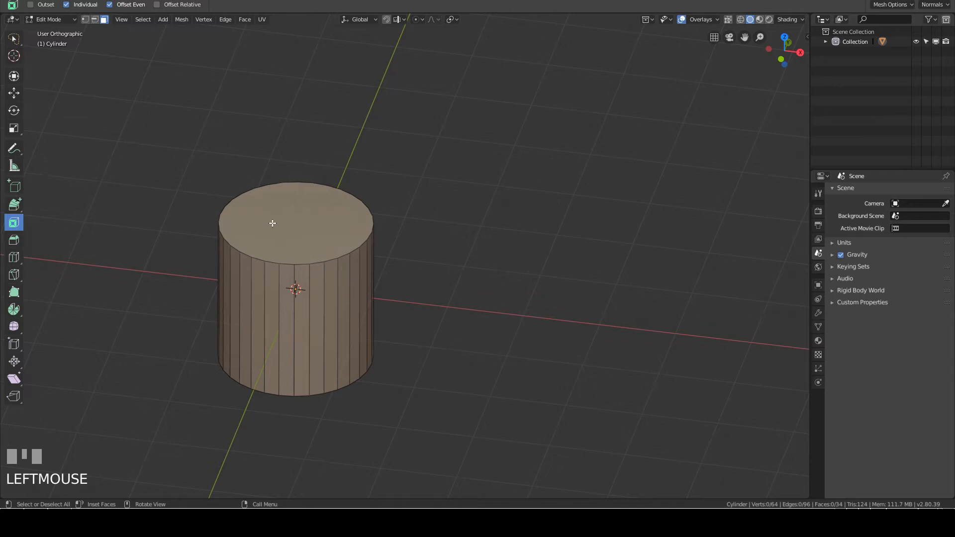
left_click(295, 222)
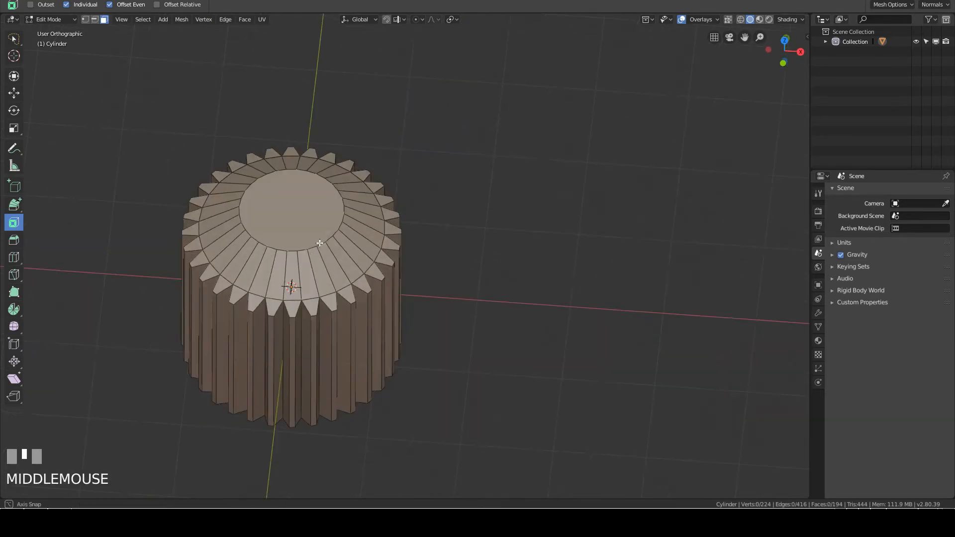
left_click_drag(319, 244, 358, 261)
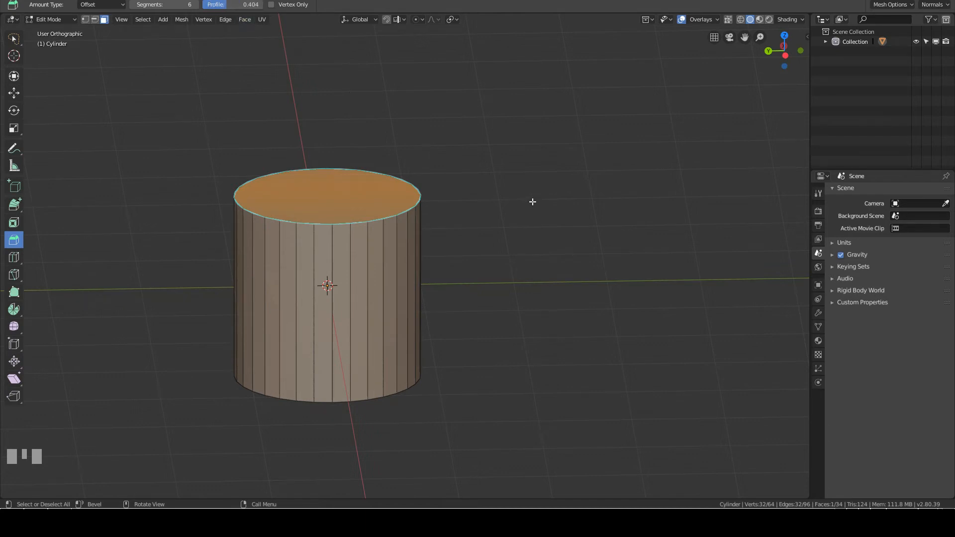
mouse_move(526, 192)
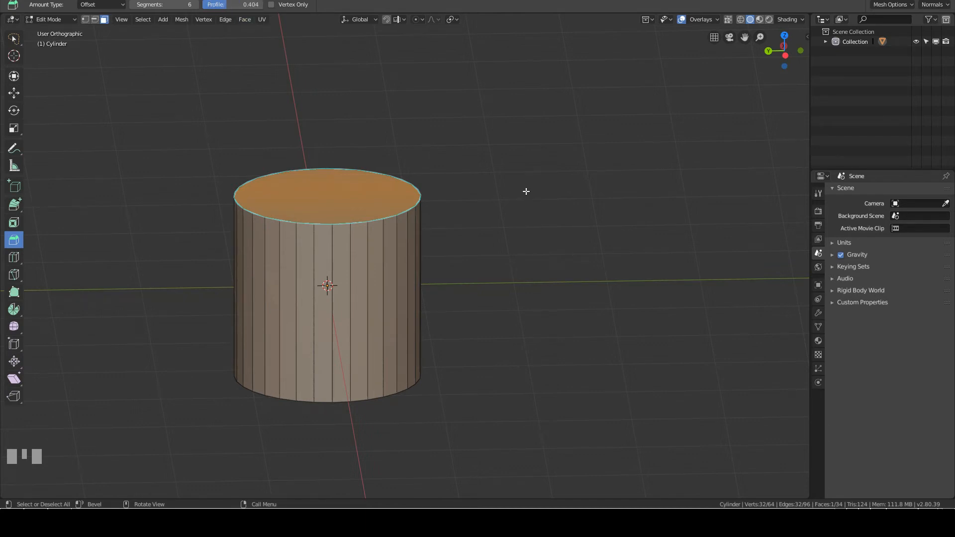
Bevel the top cap into a dome with Segments 8, Amount 0.488, Profile 0.404
left_click(502, 176)
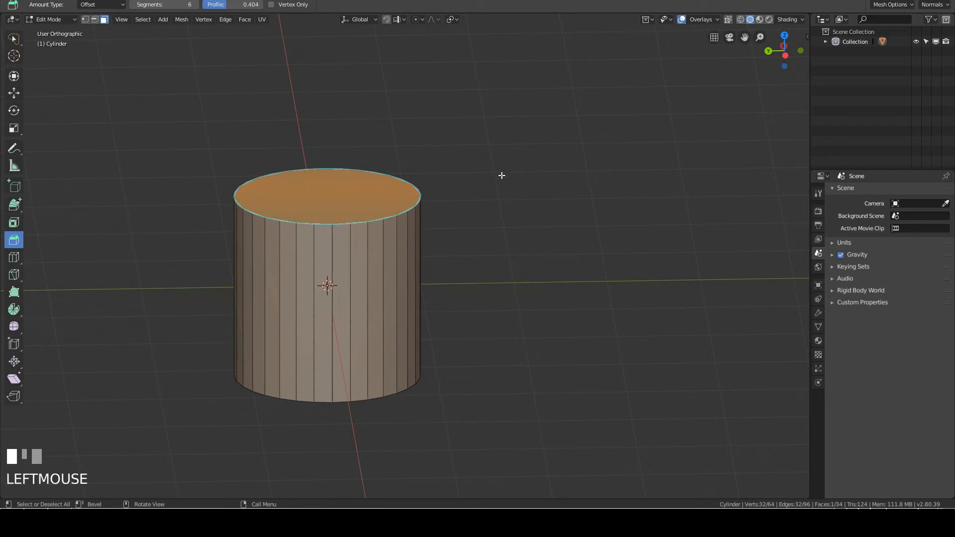
left_click_drag(164, 4, 177, 4)
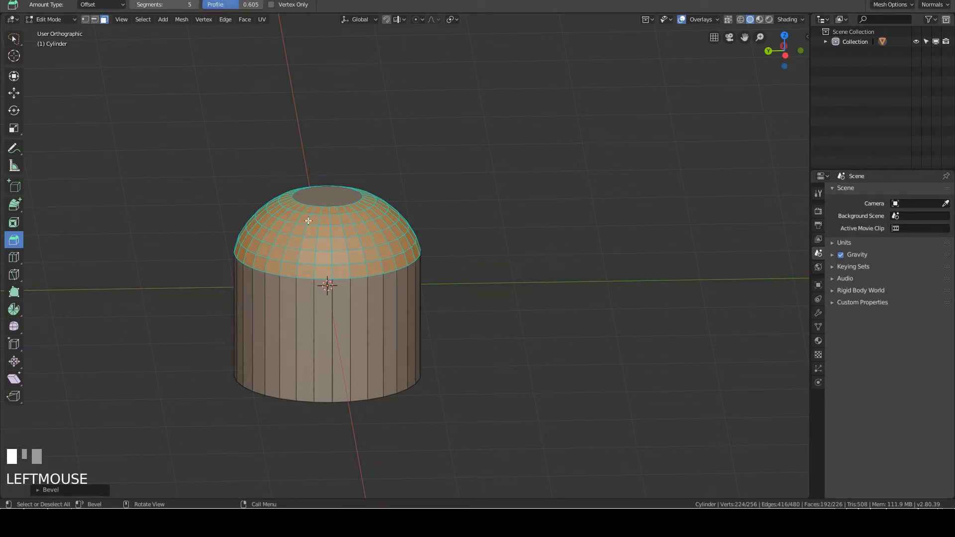
mouse_move(72, 497)
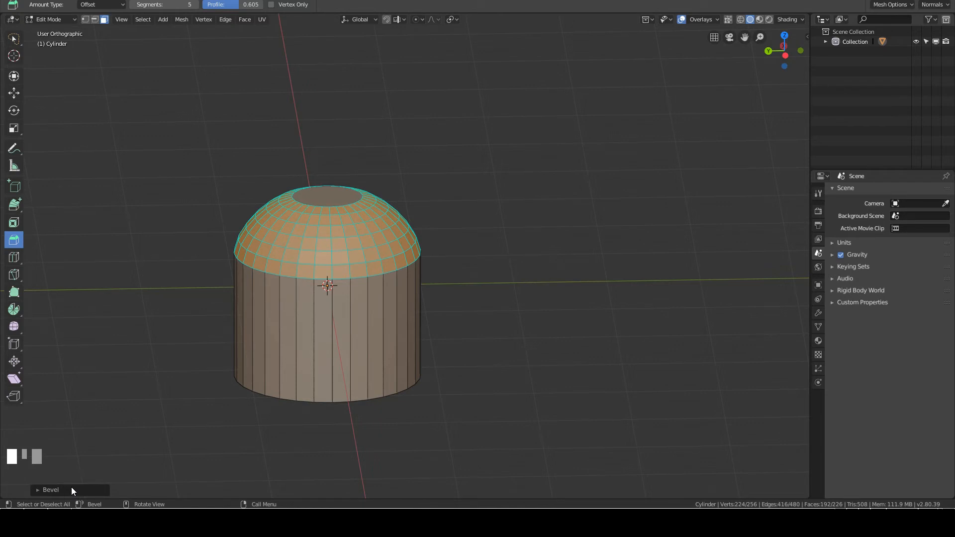
left_click(50, 490)
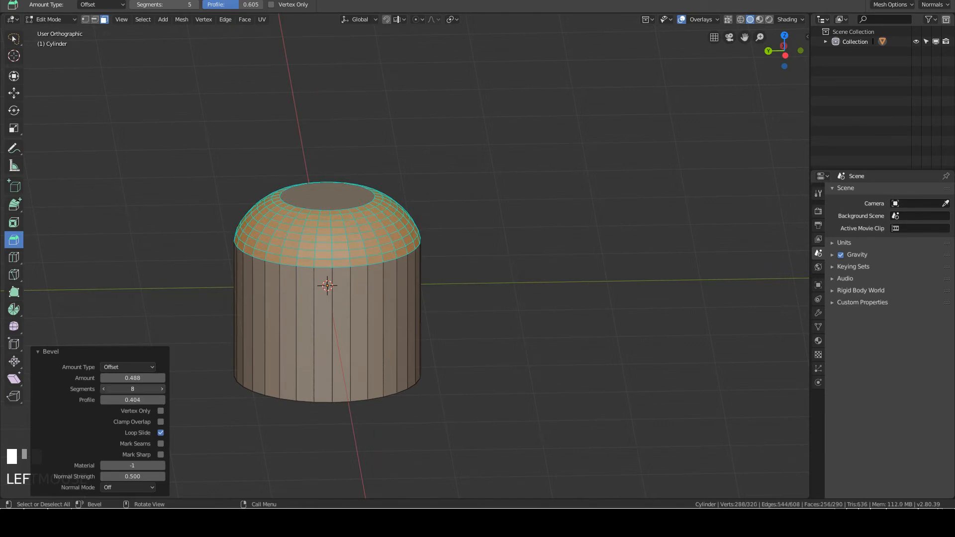
left_click(104, 389)
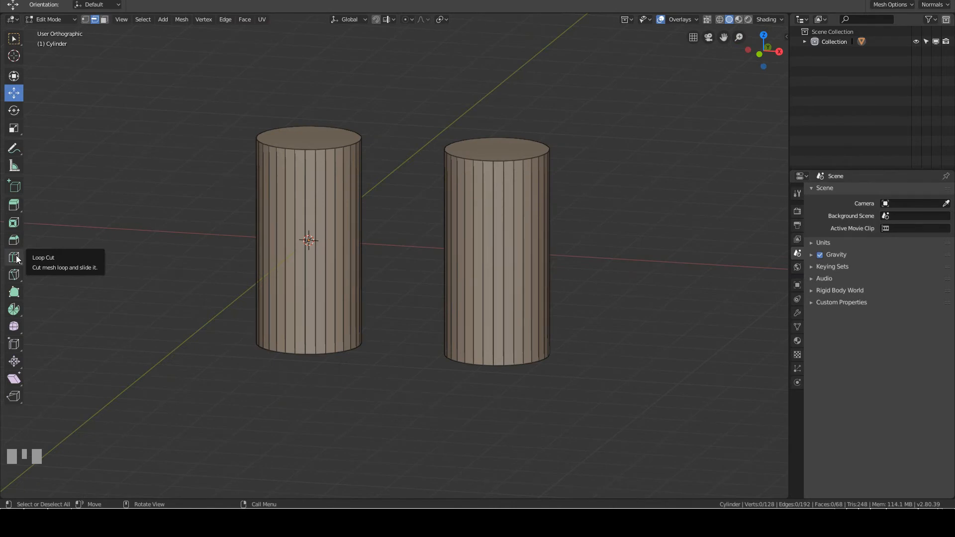
mouse_move(18, 263)
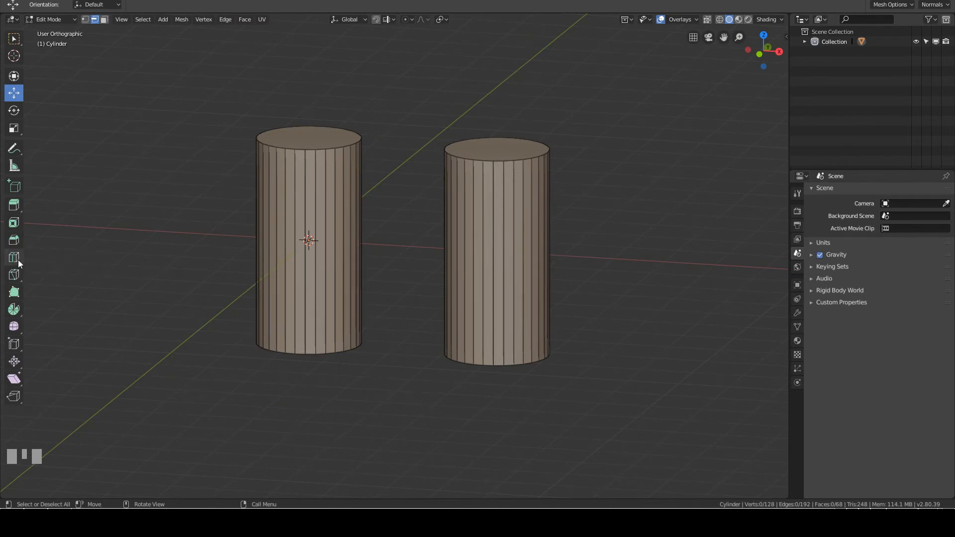
Loop cut the left cylinder at its middle and near its base, sliding the lower loop downward
left_click(13, 256)
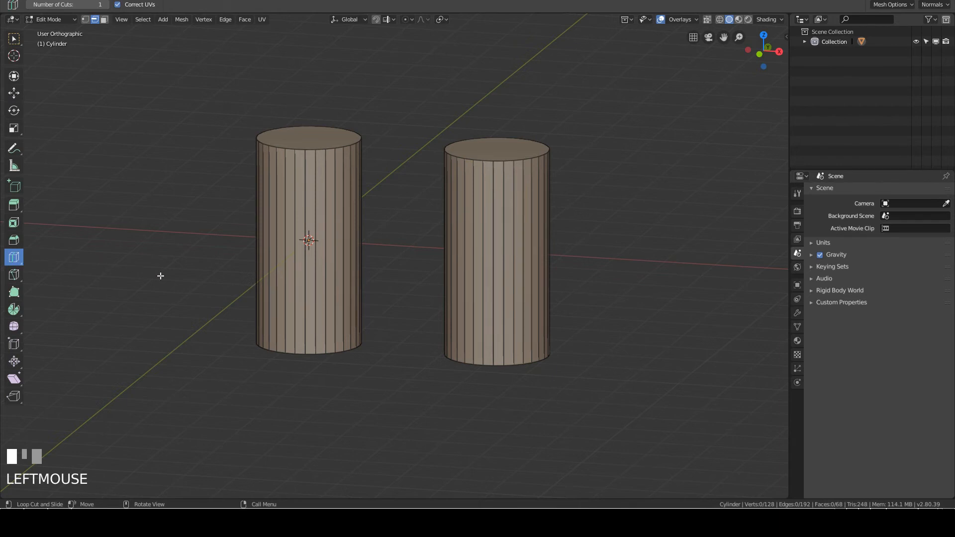
mouse_move(307, 241)
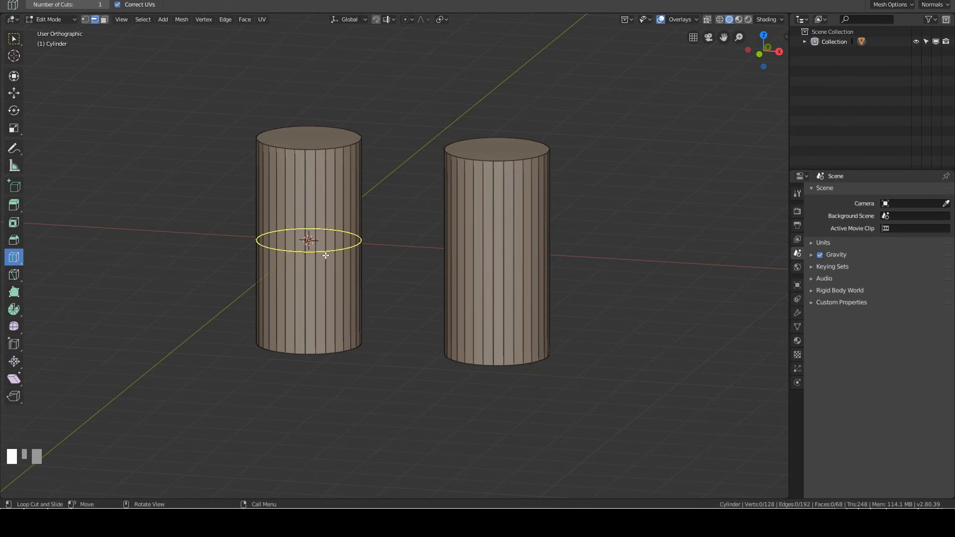
left_click(309, 240)
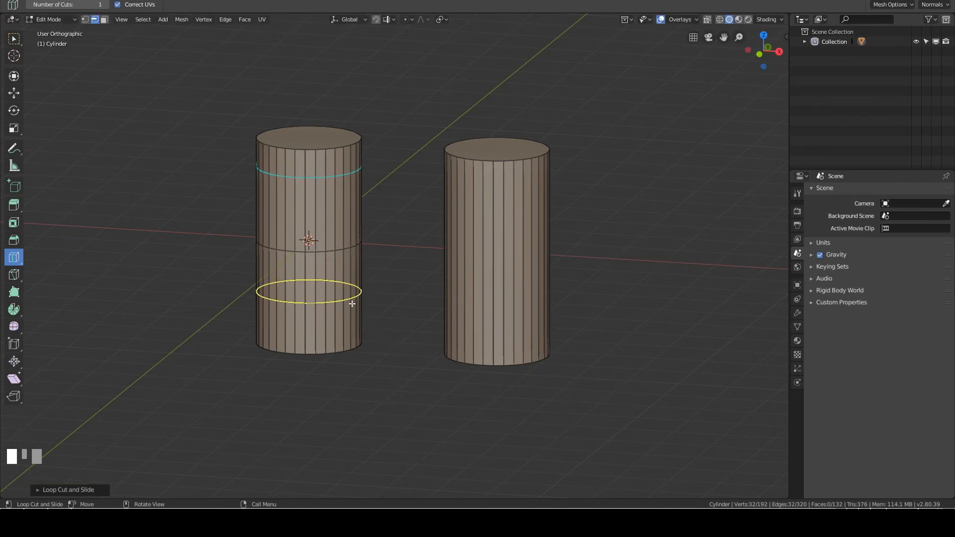
left_click(308, 292)
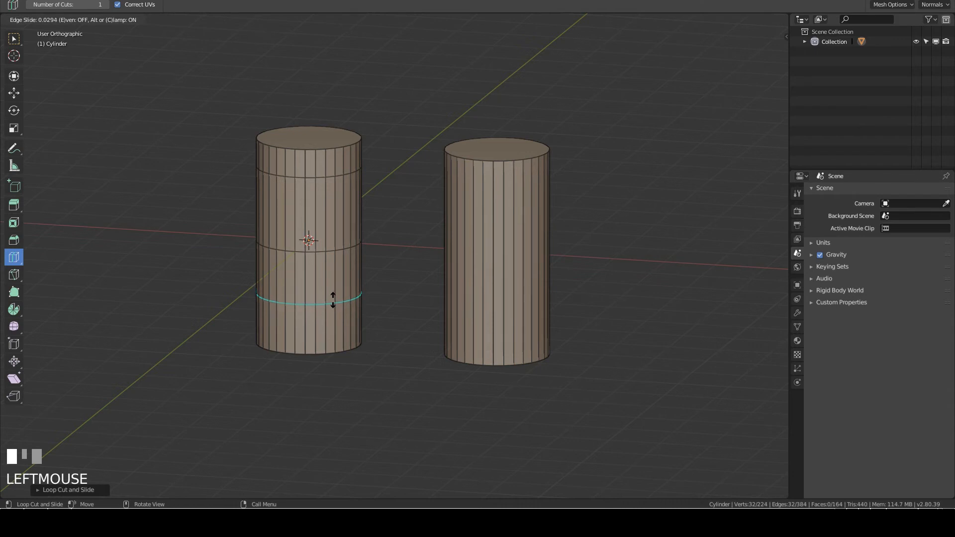
left_click_drag(332, 302, 330, 296)
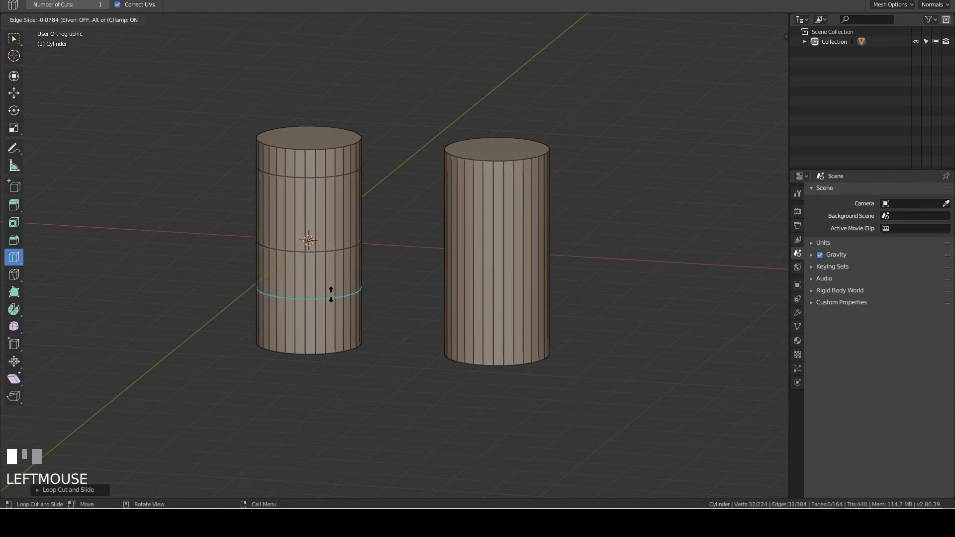
left_click(330, 294)
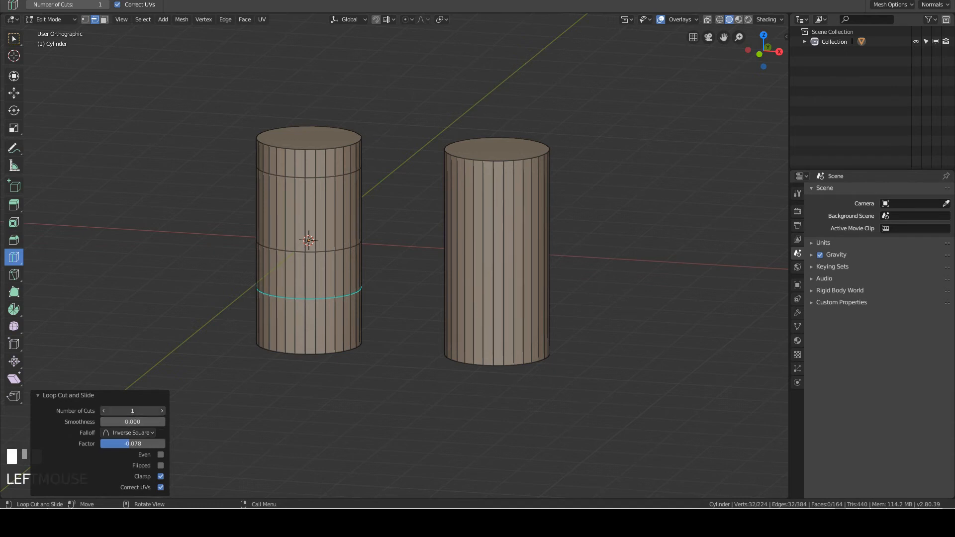
Adjust the Factor of the lower loop cut in the Loop Cut and Slide panel
left_click_drag(132, 411, 133, 411)
type("3")
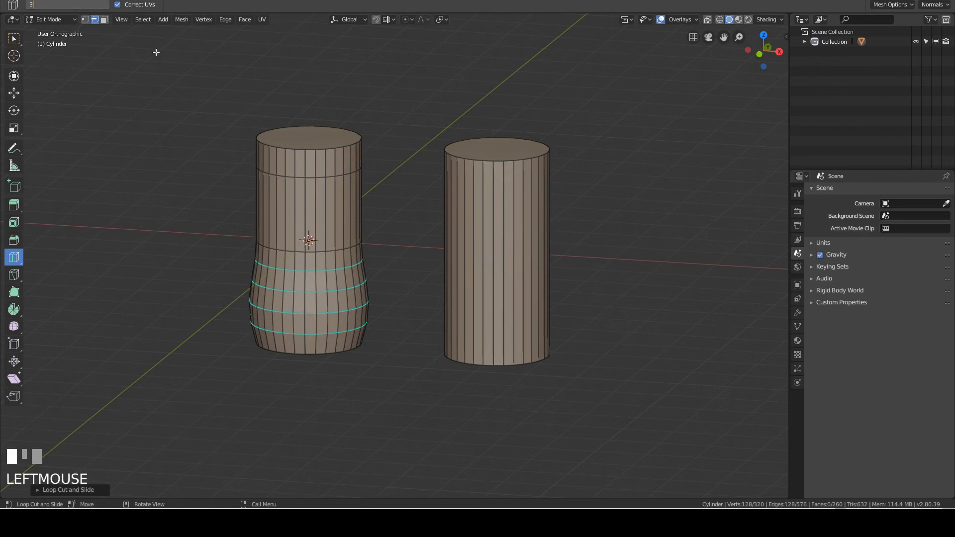
Confirm three bulging loops on the left cylinder and add three loop cuts to the right one
left_click(497, 256)
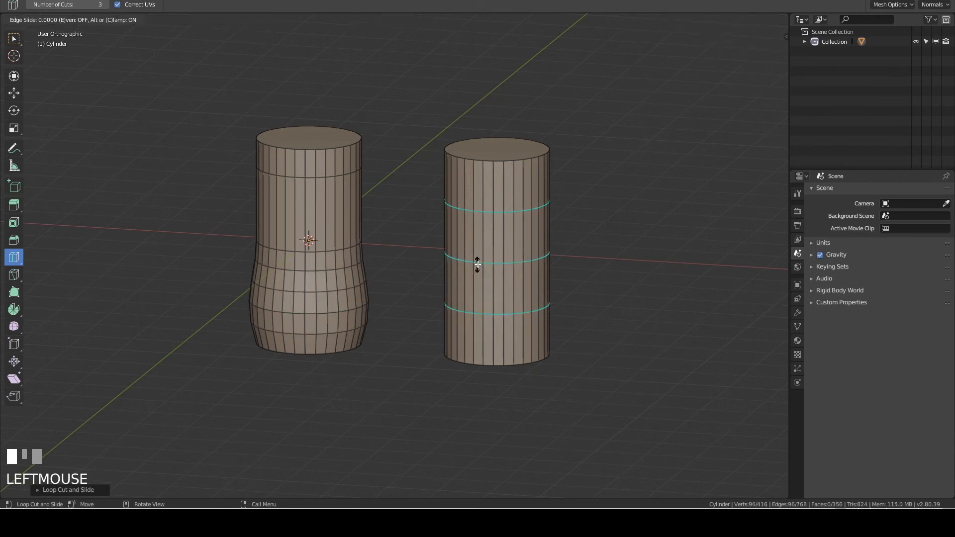
left_click(476, 263)
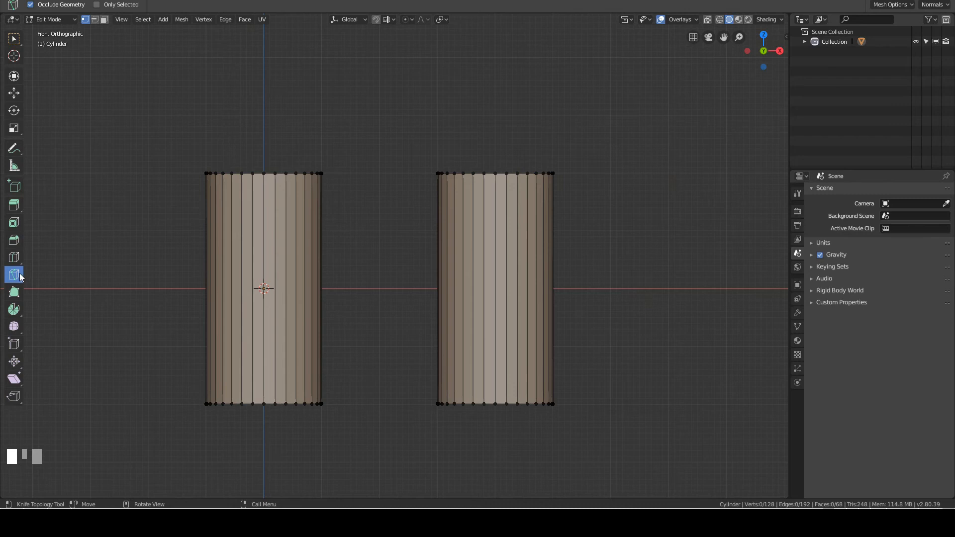
mouse_move(13, 275)
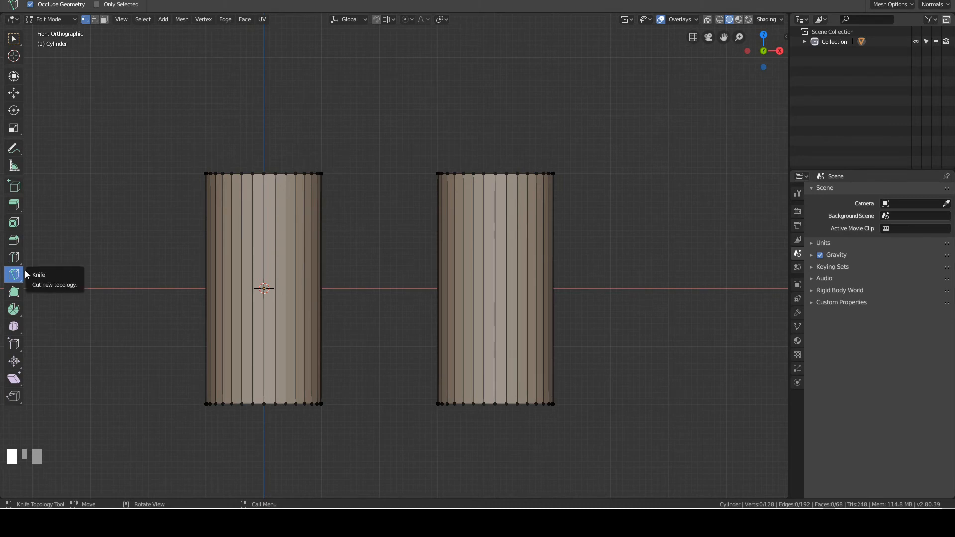
Knife-cut lines across both cylinders, including a diagonal slice, and orbit to inspect them
left_click(13, 275)
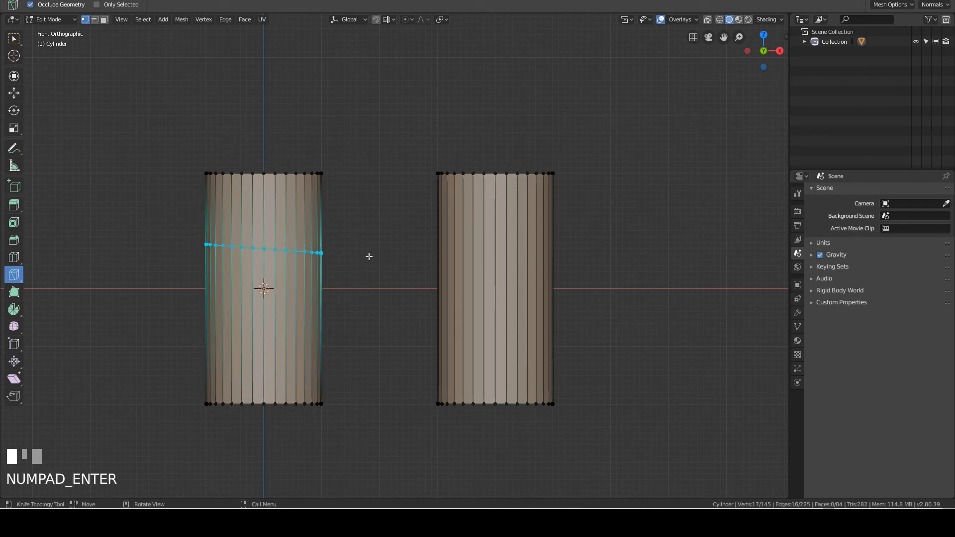
mouse_move(393, 267)
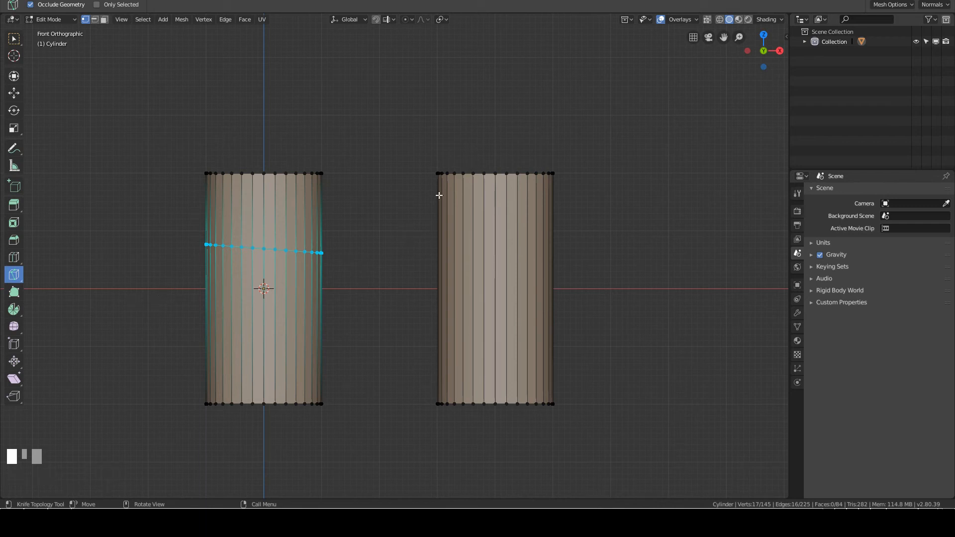
mouse_move(160, 280)
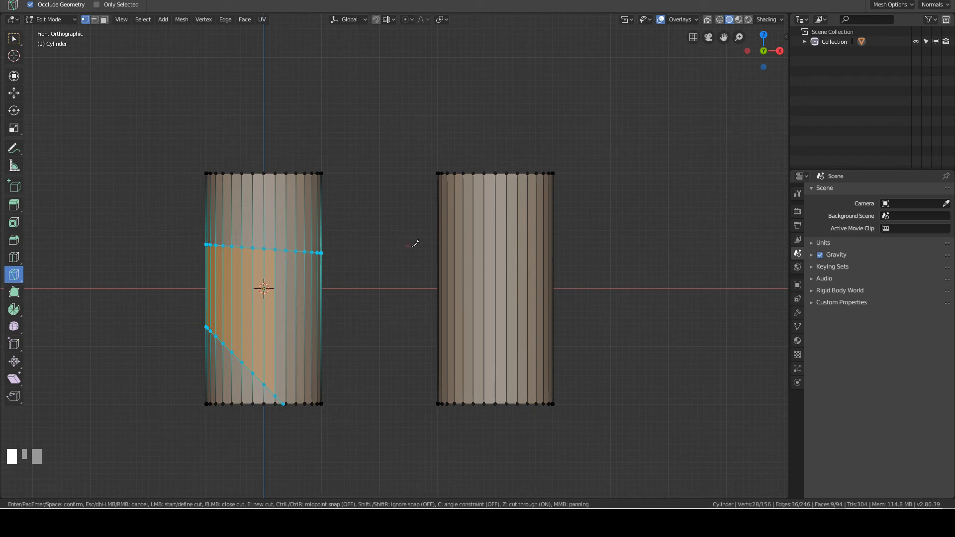
left_click_drag(406, 247, 696, 270)
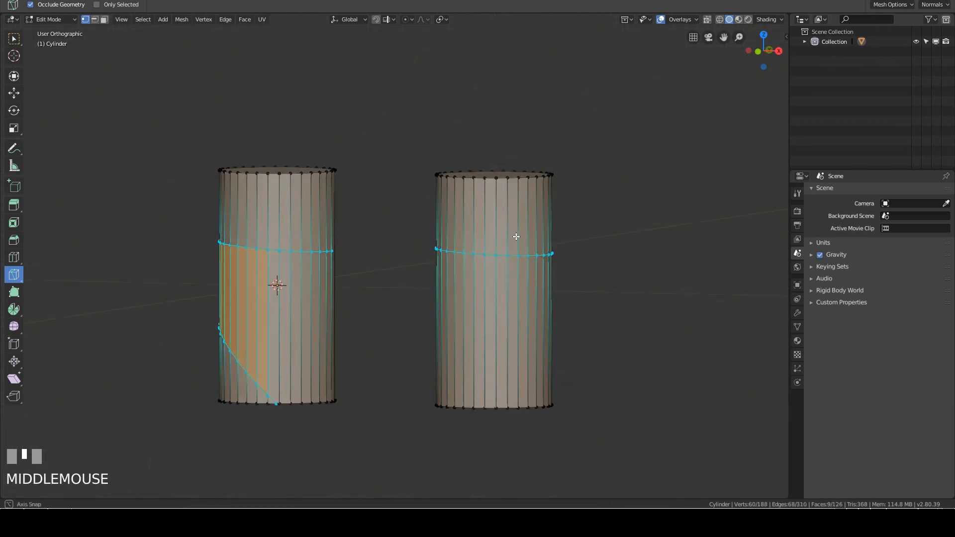
left_click_drag(517, 237, 348, 224)
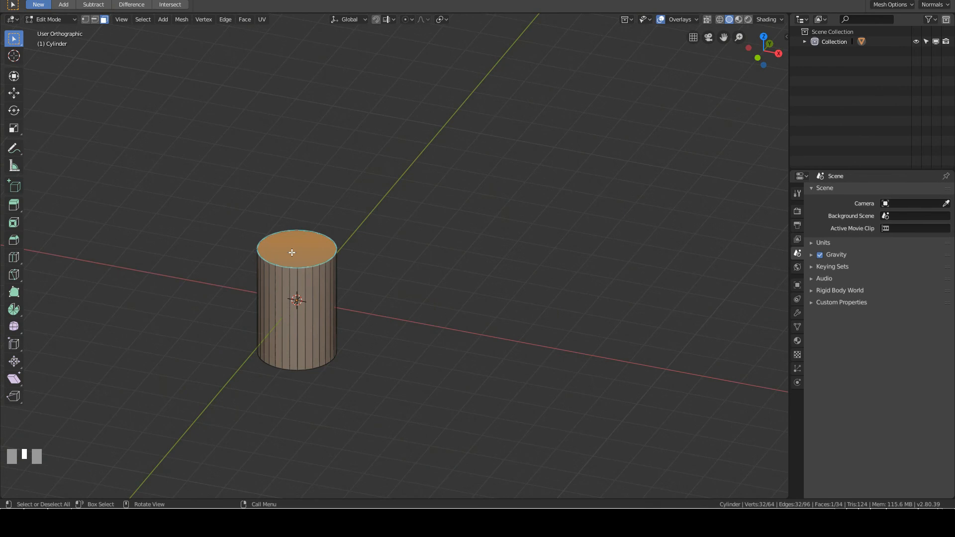
mouse_move(83, 302)
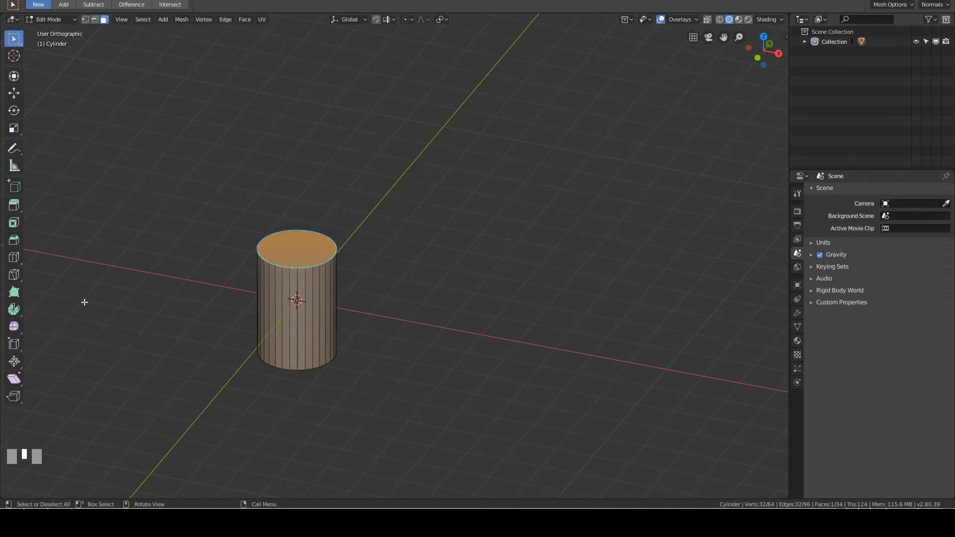
Spin the cylinder's top cap around the Y axis from front view into a curved tube
left_click(13, 309)
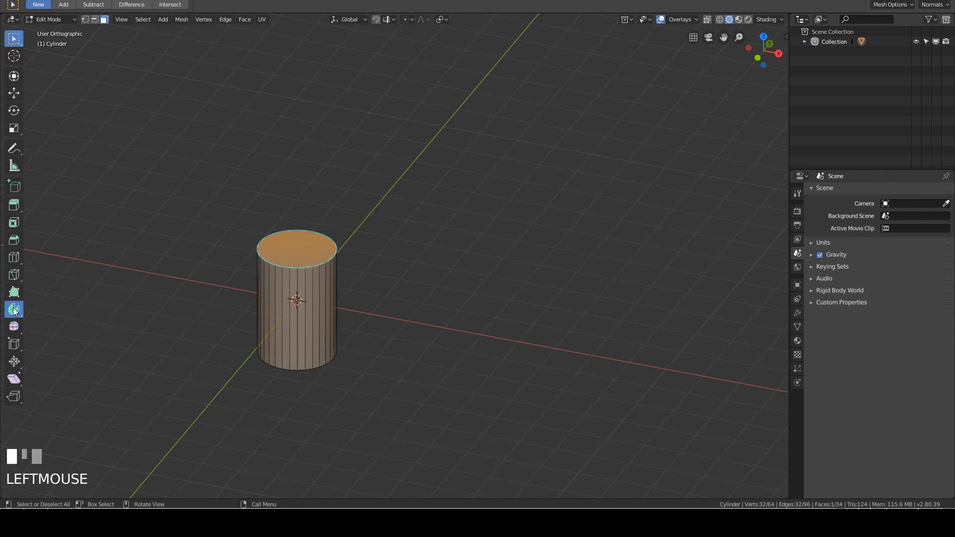
left_click(13, 309)
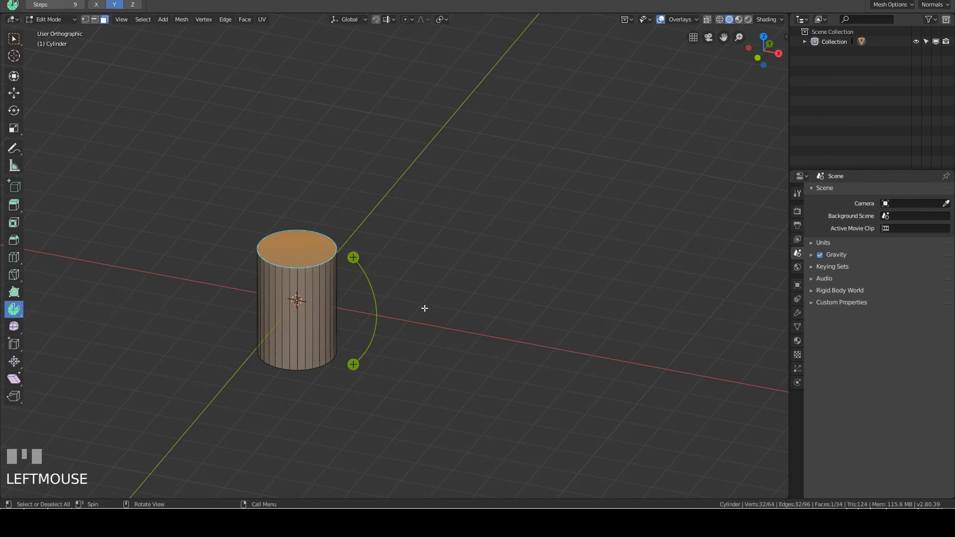
key("KP_1")
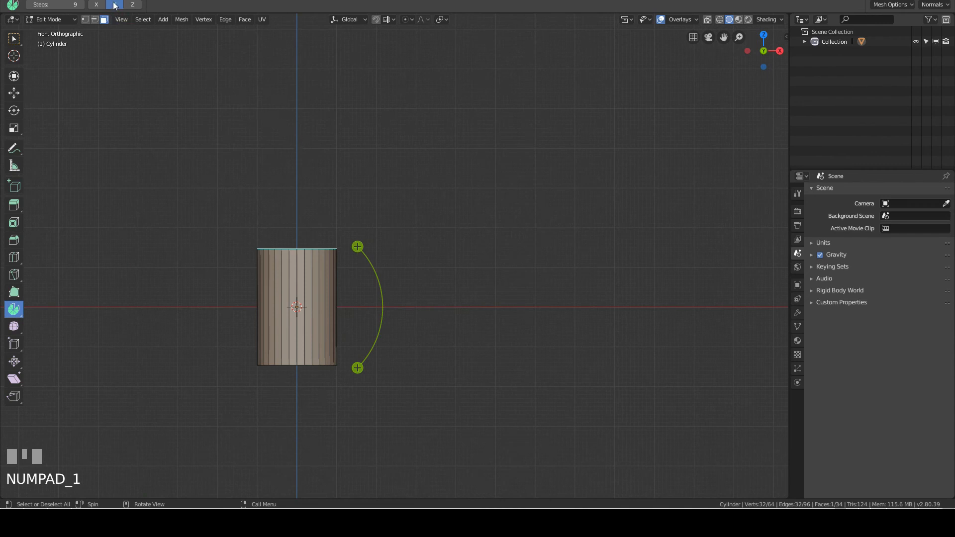
left_click(113, 4)
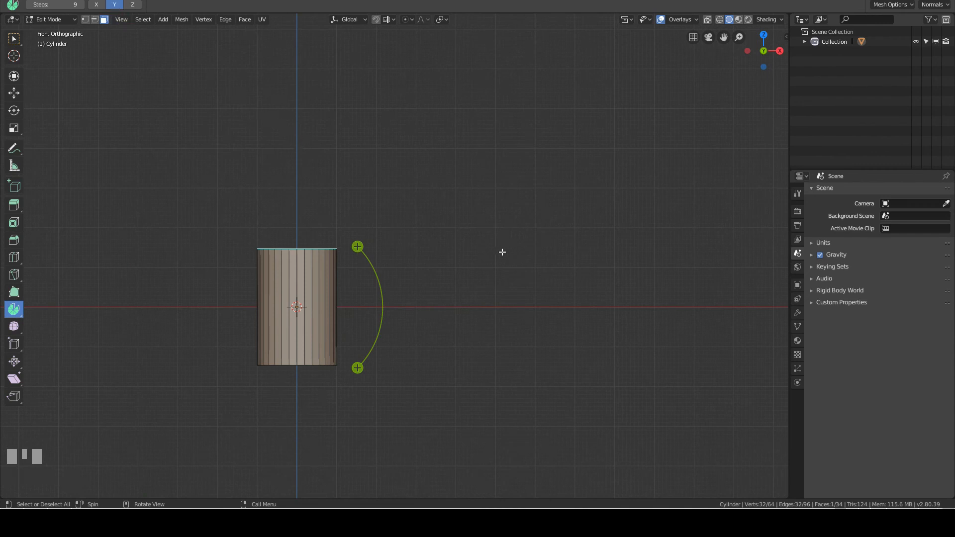
left_click_drag(501, 252, 425, 273)
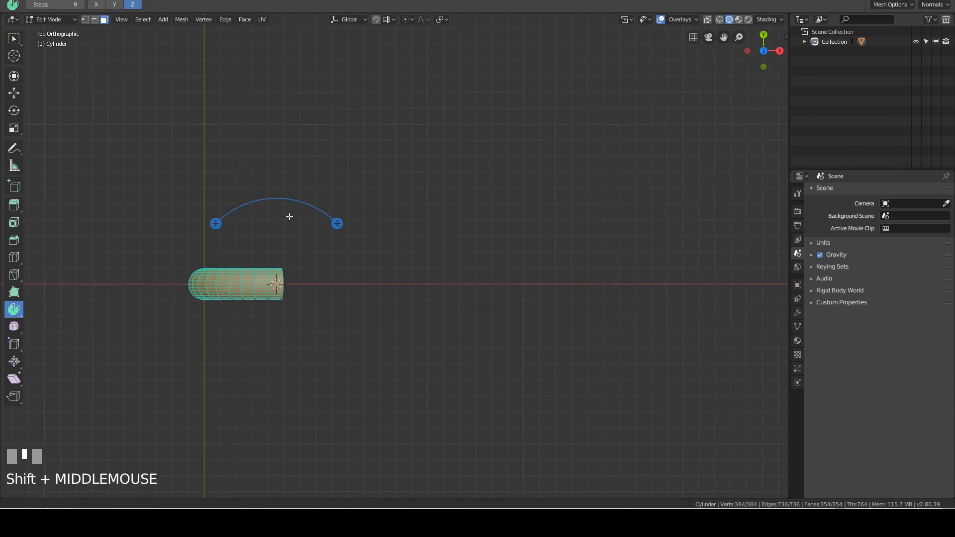
Set the Spin angle to 360 so the bent tube is duplicated into a full ring
scroll("down", 3)
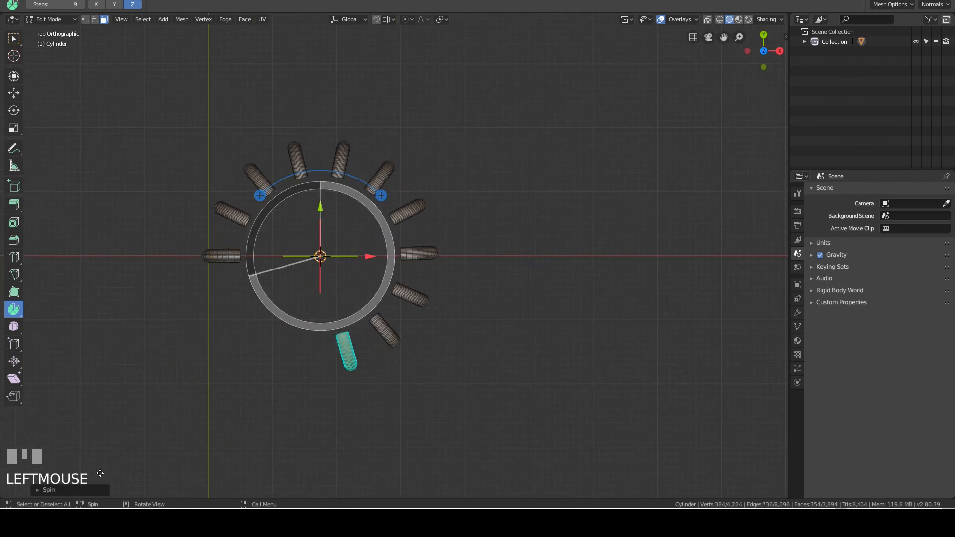
left_click(47, 366)
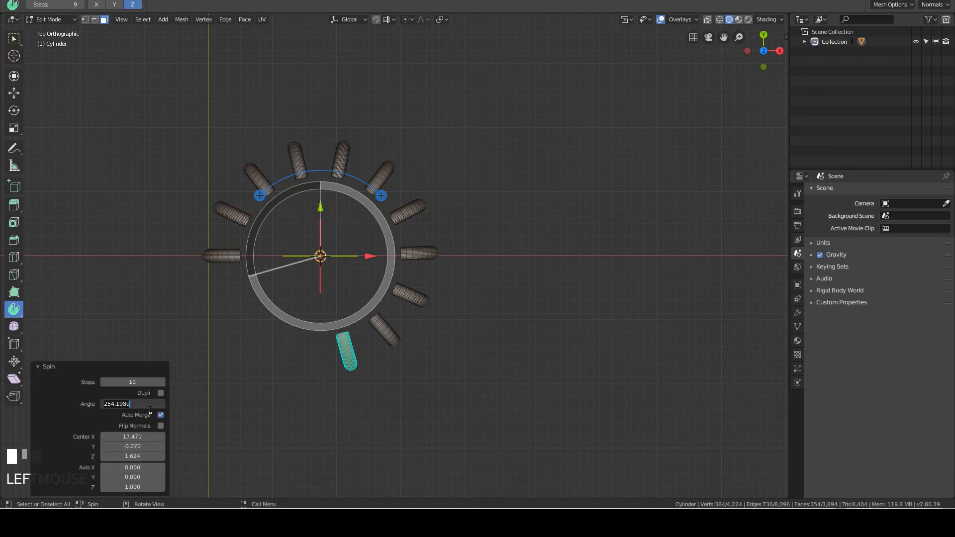
type("360")
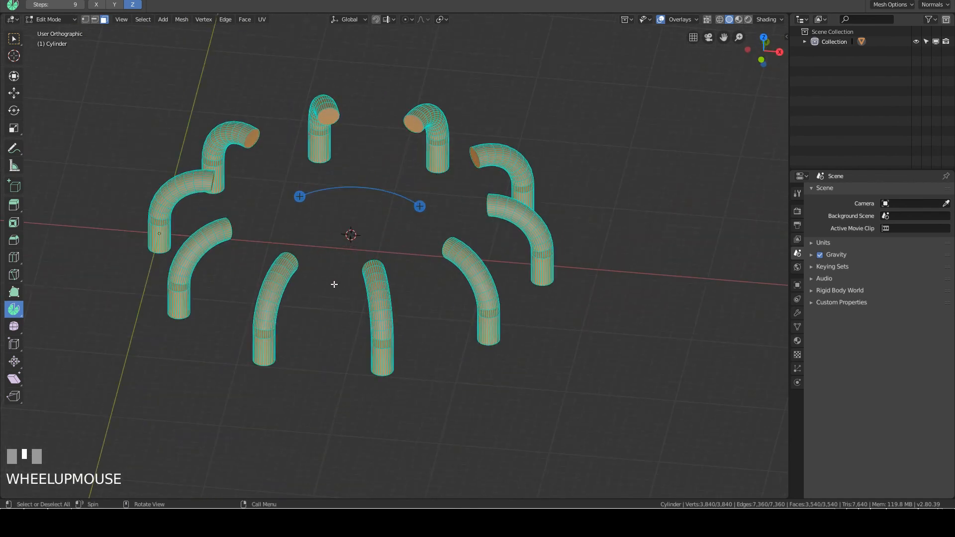
Deselect all the spun geometry and orbit around the ring of tubes
key("shift+n")
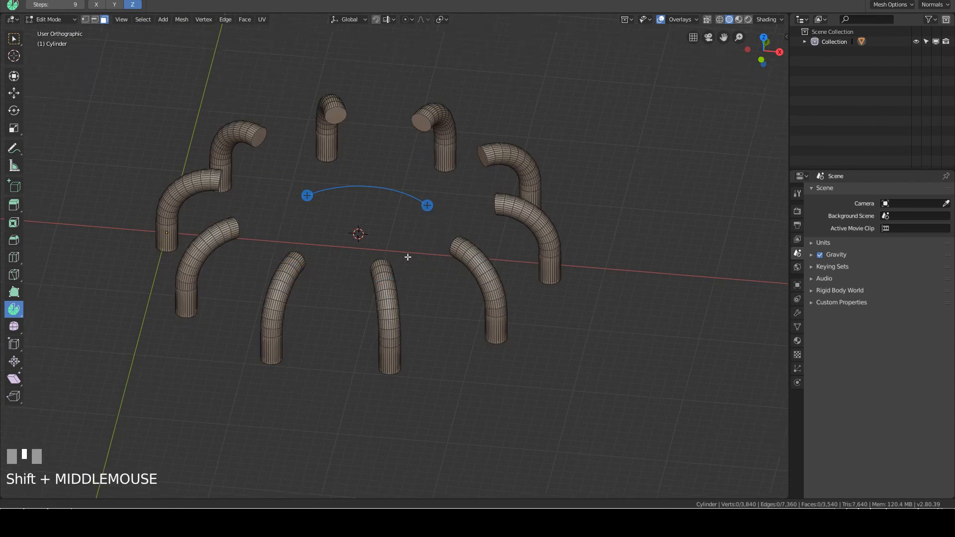
left_click_drag(407, 257, 329, 254)
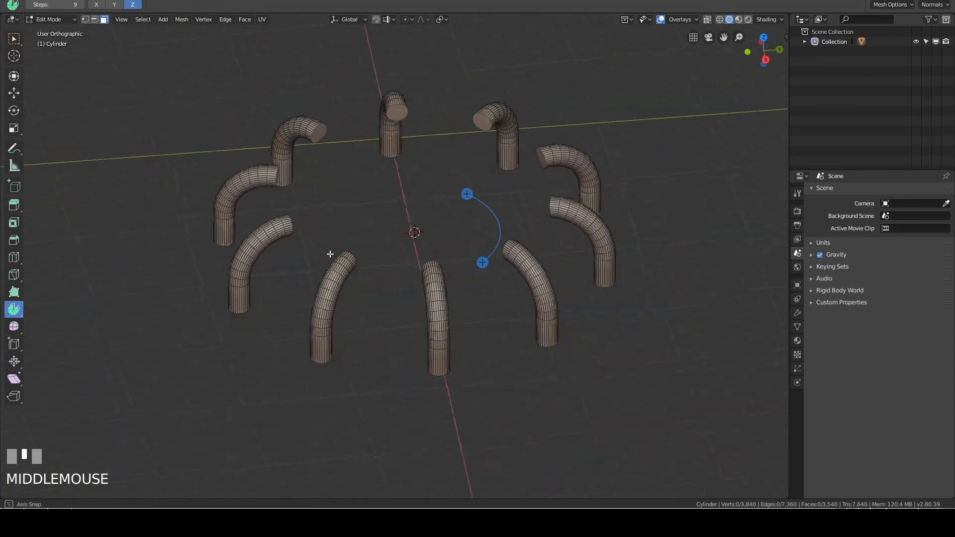
left_click_drag(330, 254, 154, 443)
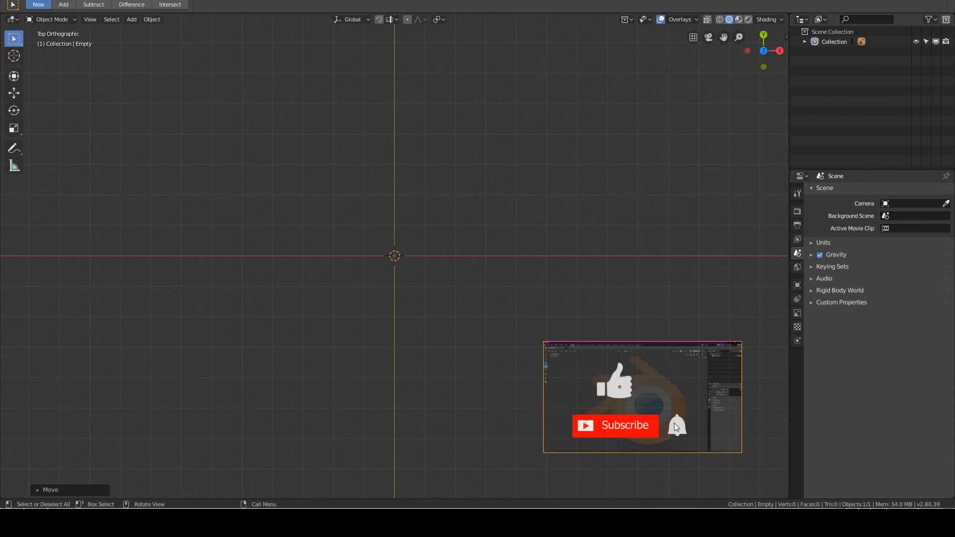
mouse_move(513, 191)
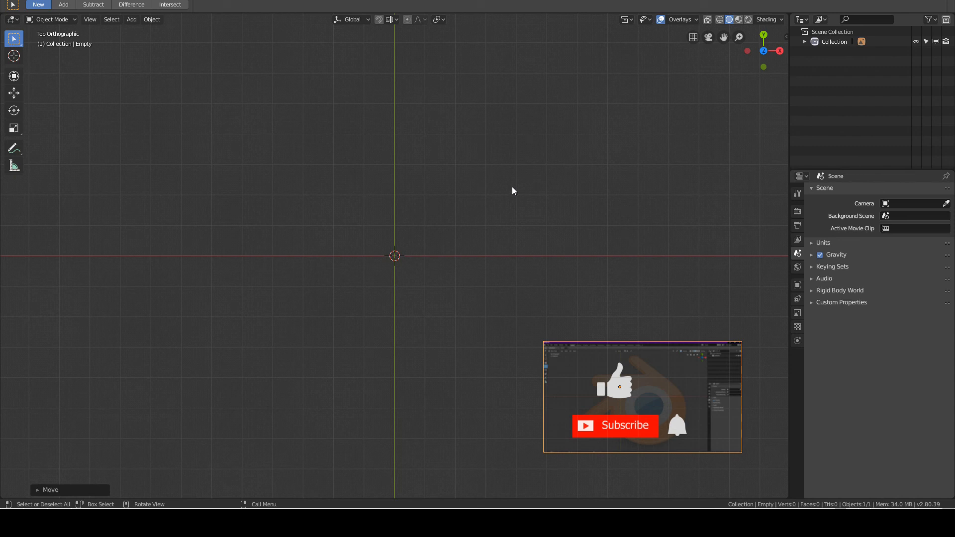